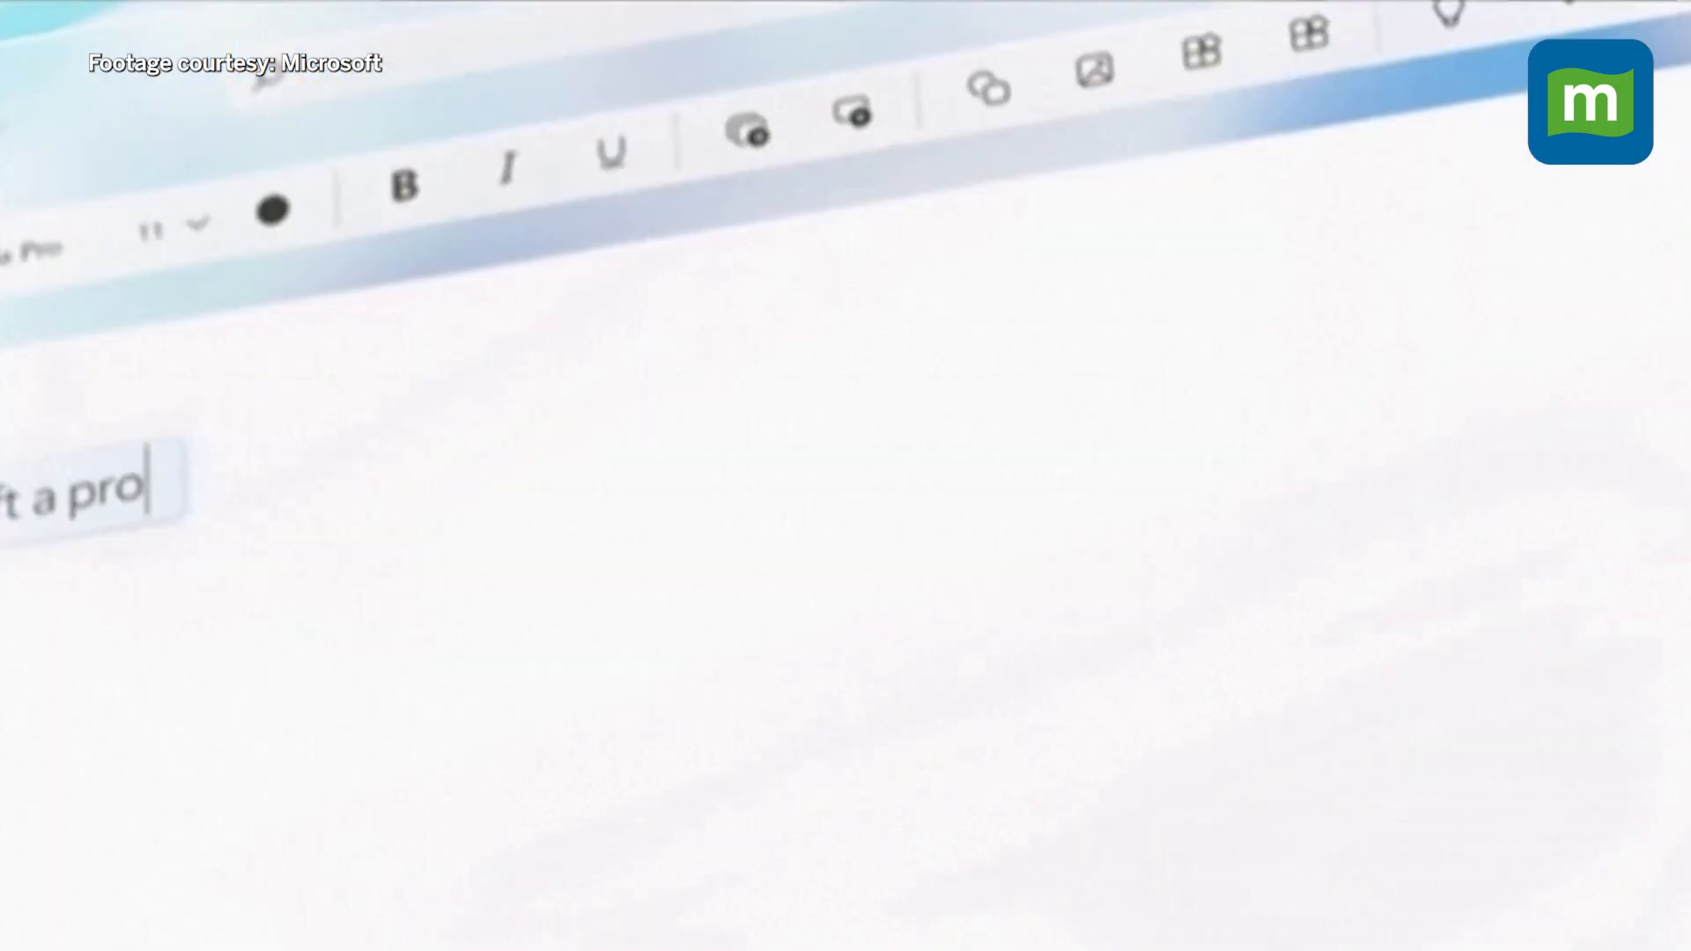
pyautogui.write('@CafeAI')
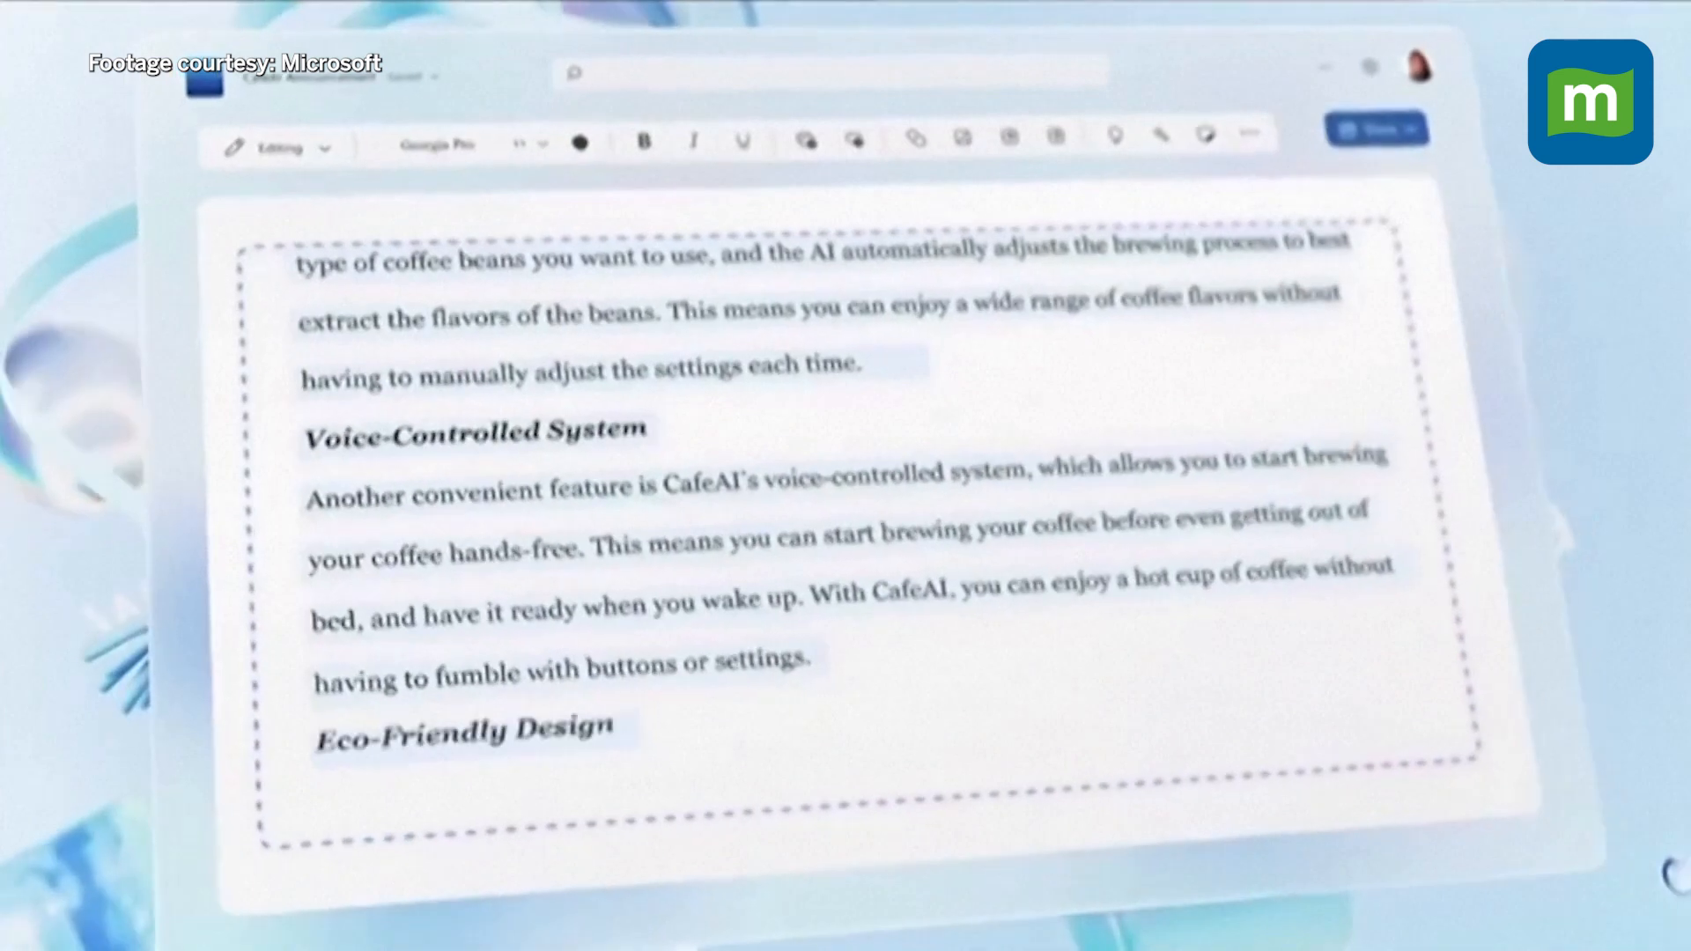
pyautogui.scroll(-3)
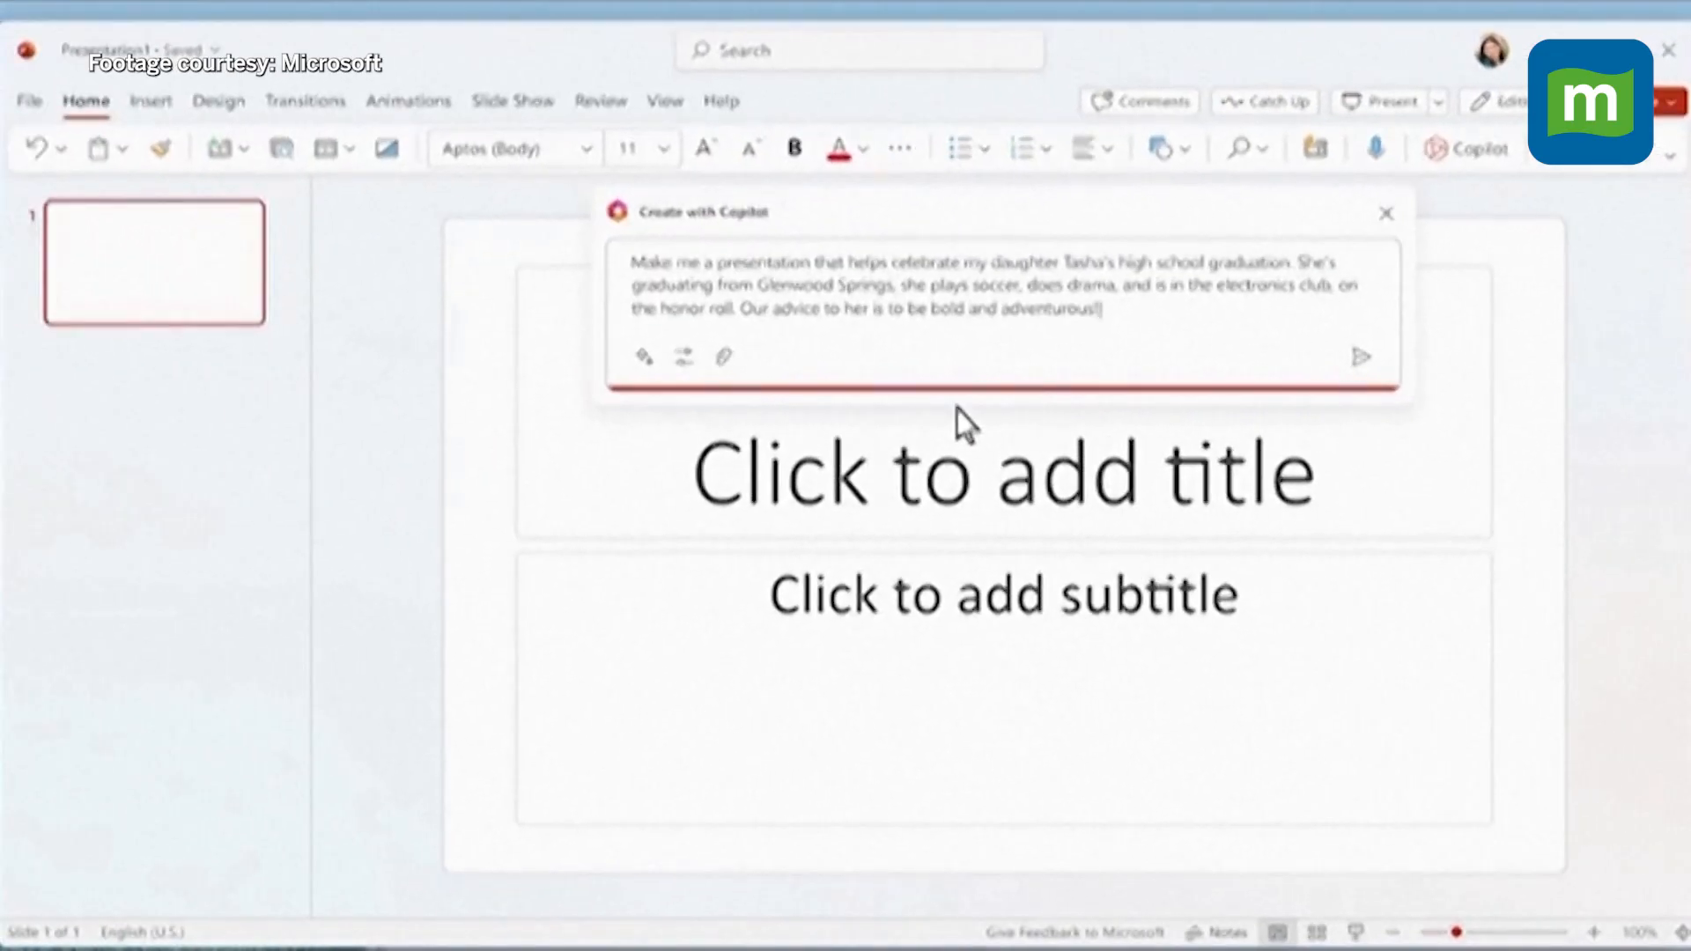
# Choose the Festive style for the graduation presentation request
pyautogui.click(680, 357)
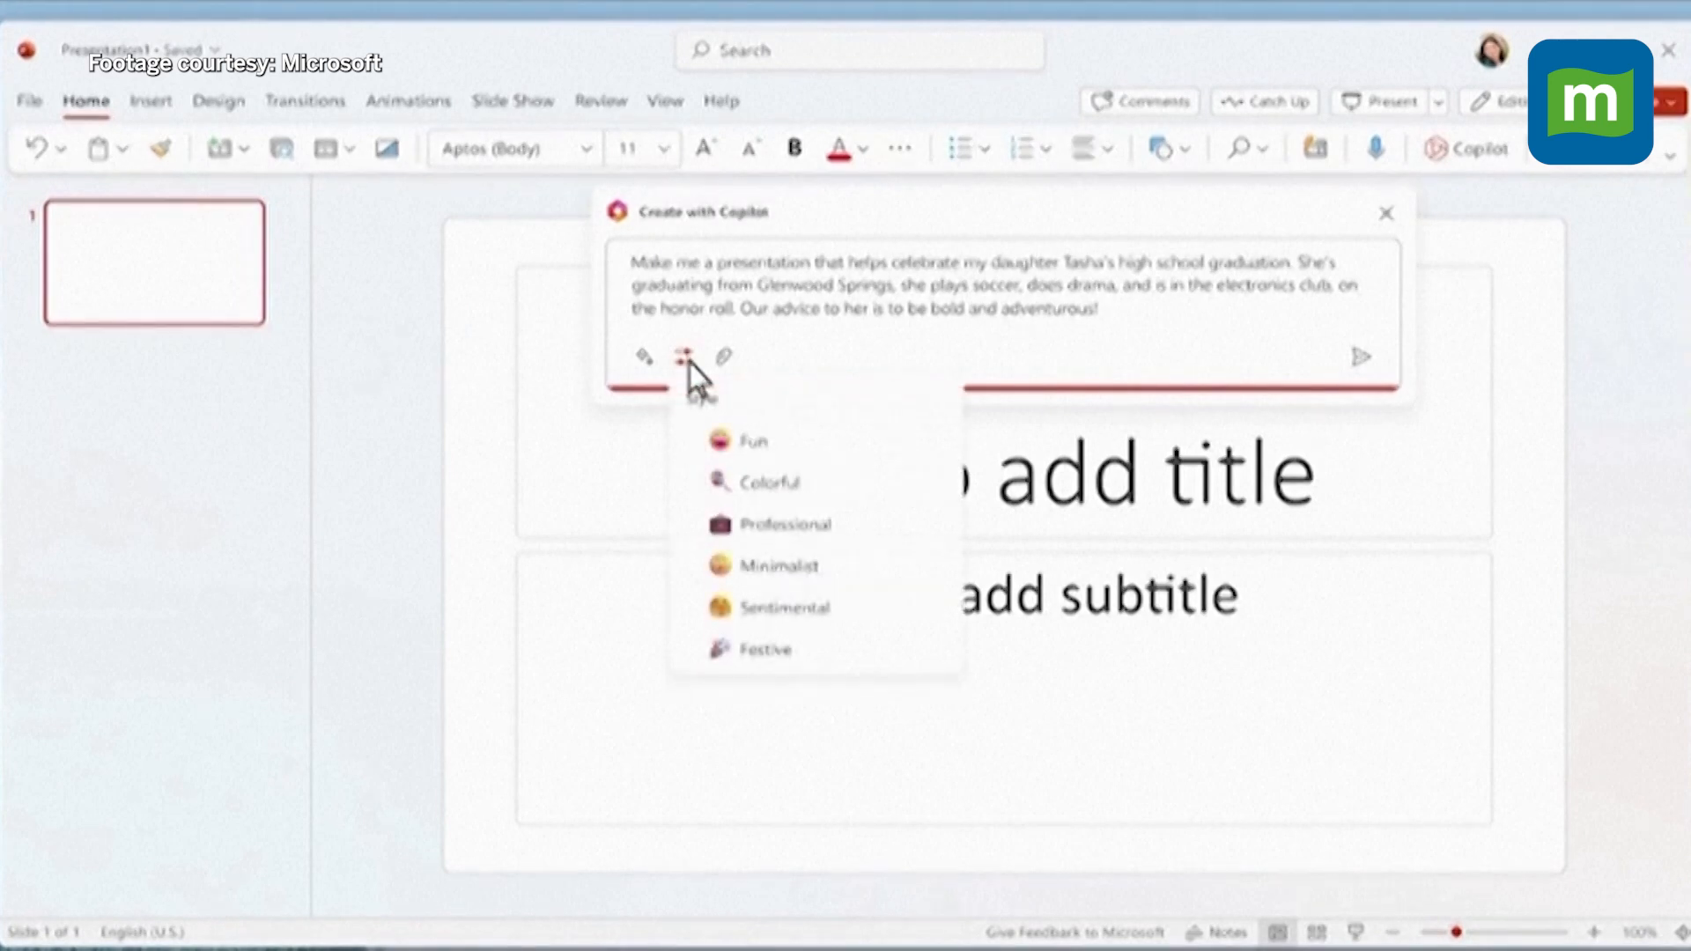
pyautogui.moveTo(879, 658)
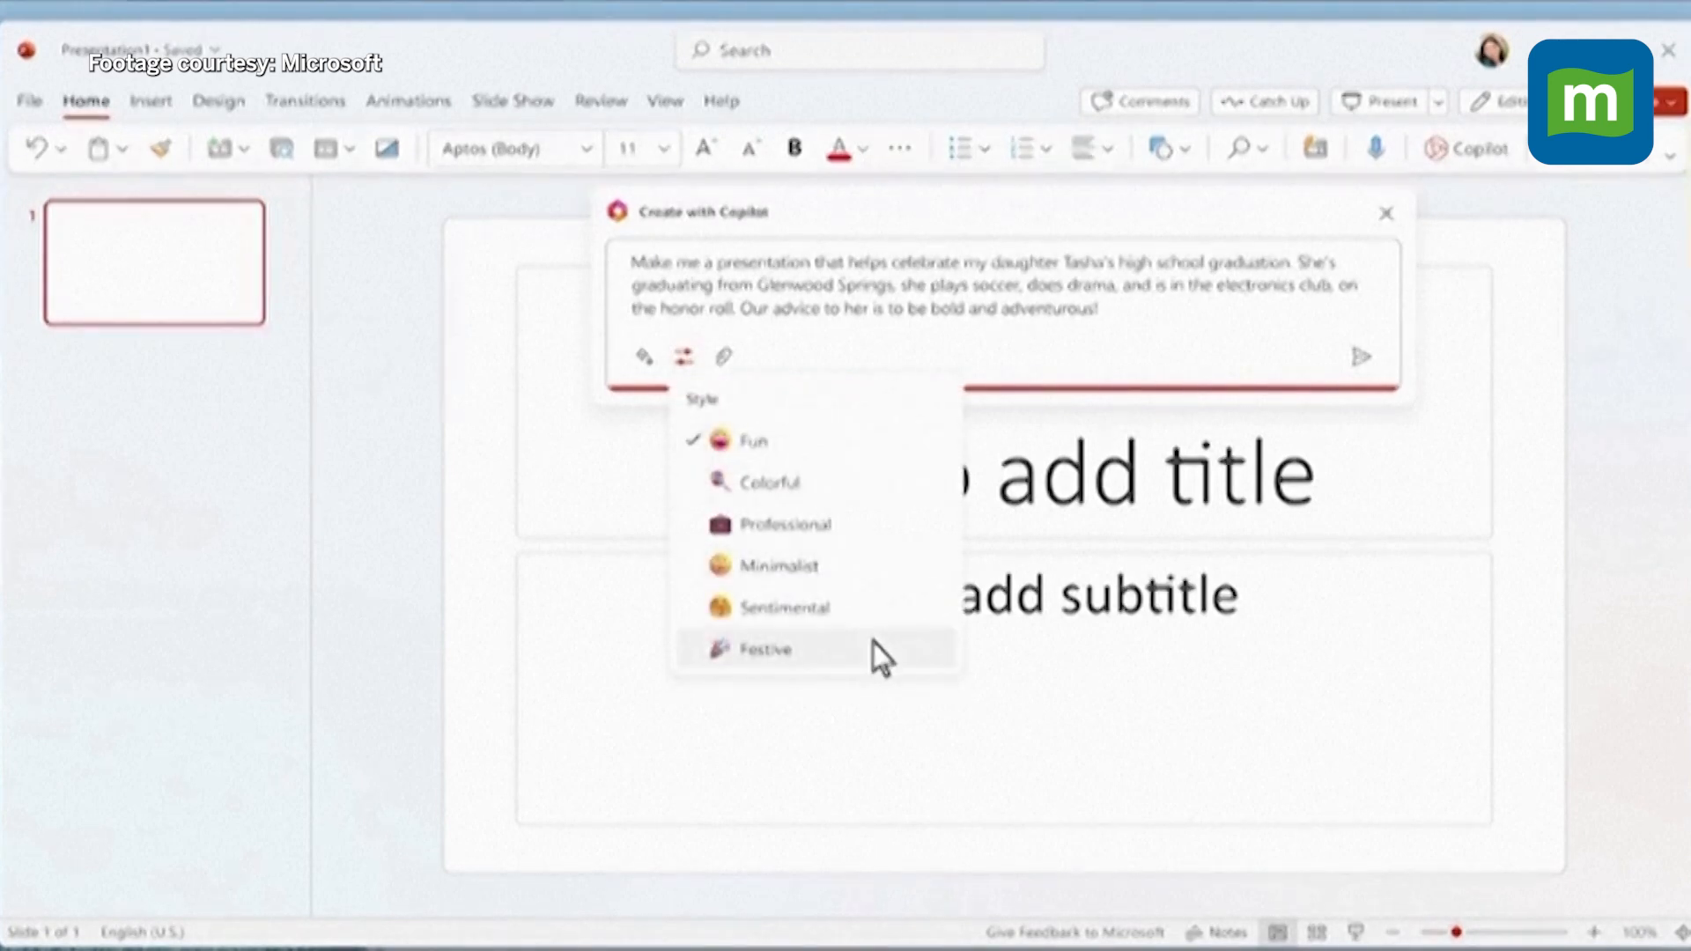
pyautogui.click(1360, 357)
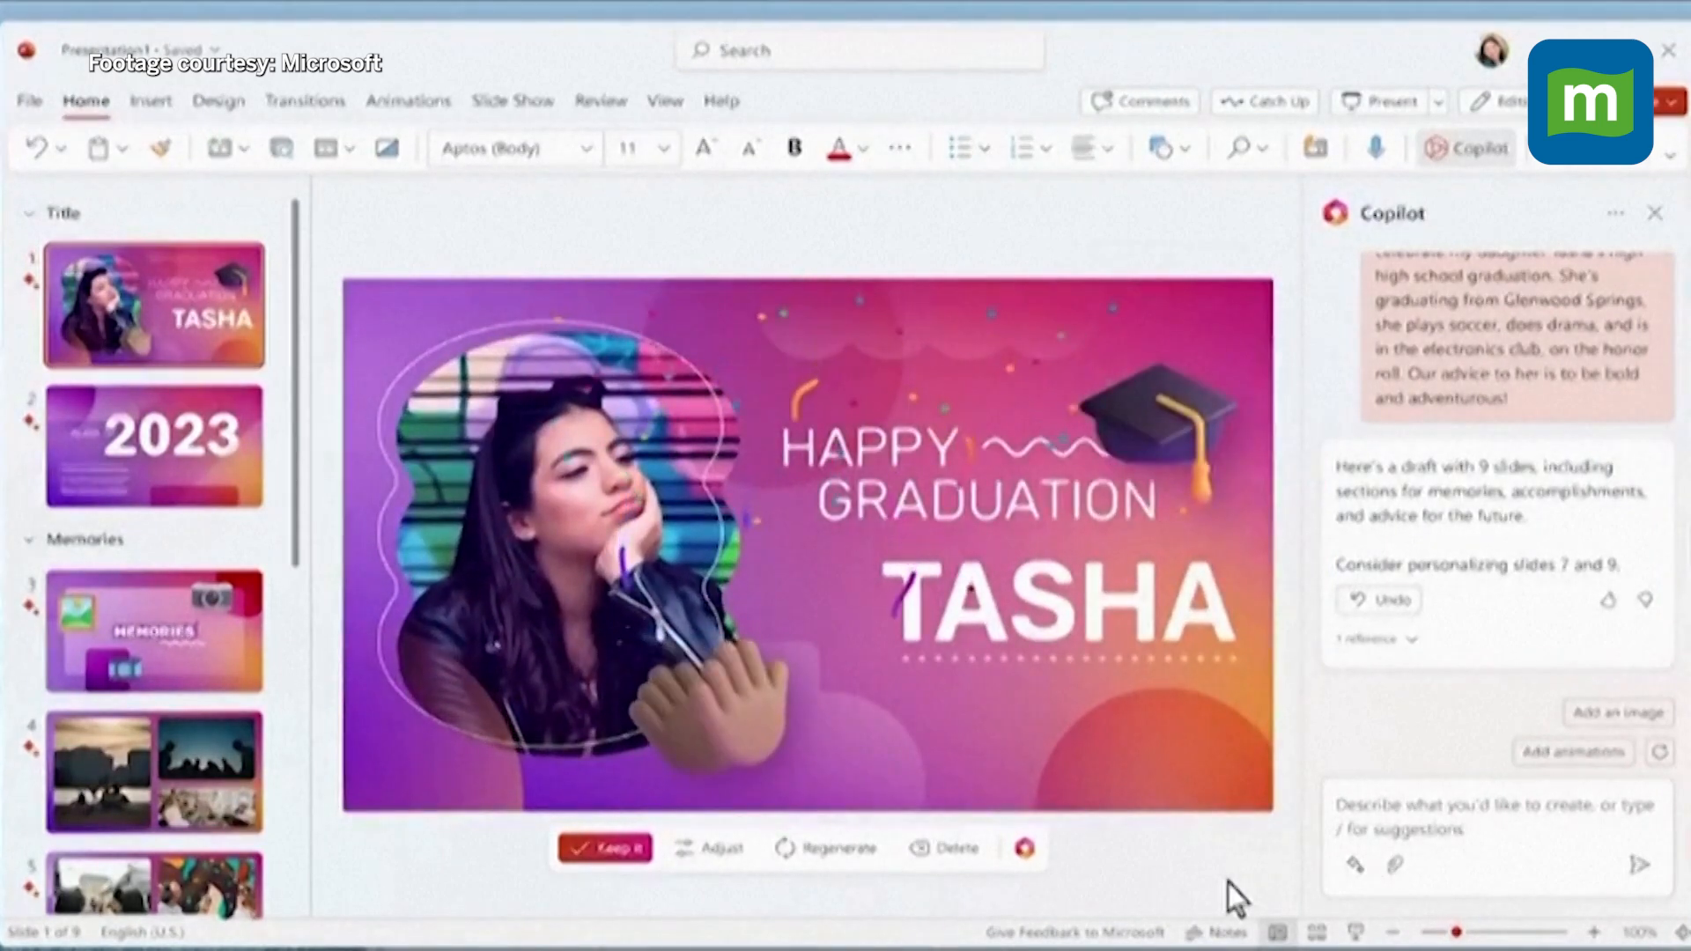
# Ask Copilot to rewrite slide 7 more concisely and add relevant images
pyautogui.click(154, 431)
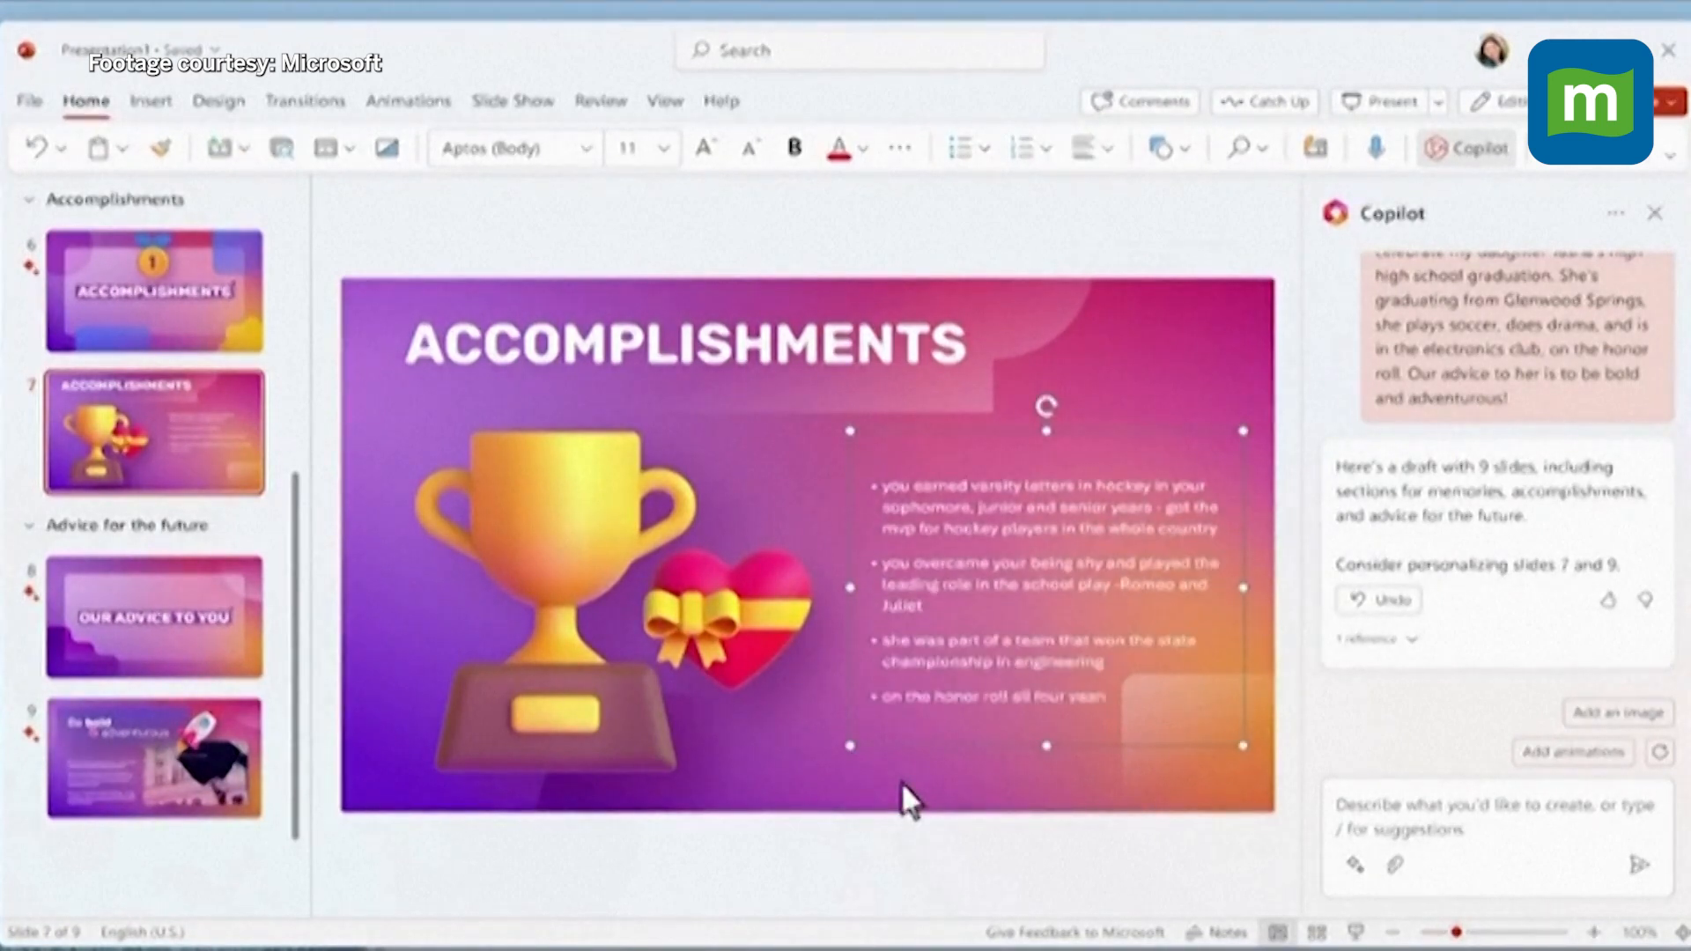
pyautogui.write('Rewrite this slide to make it more concise a')
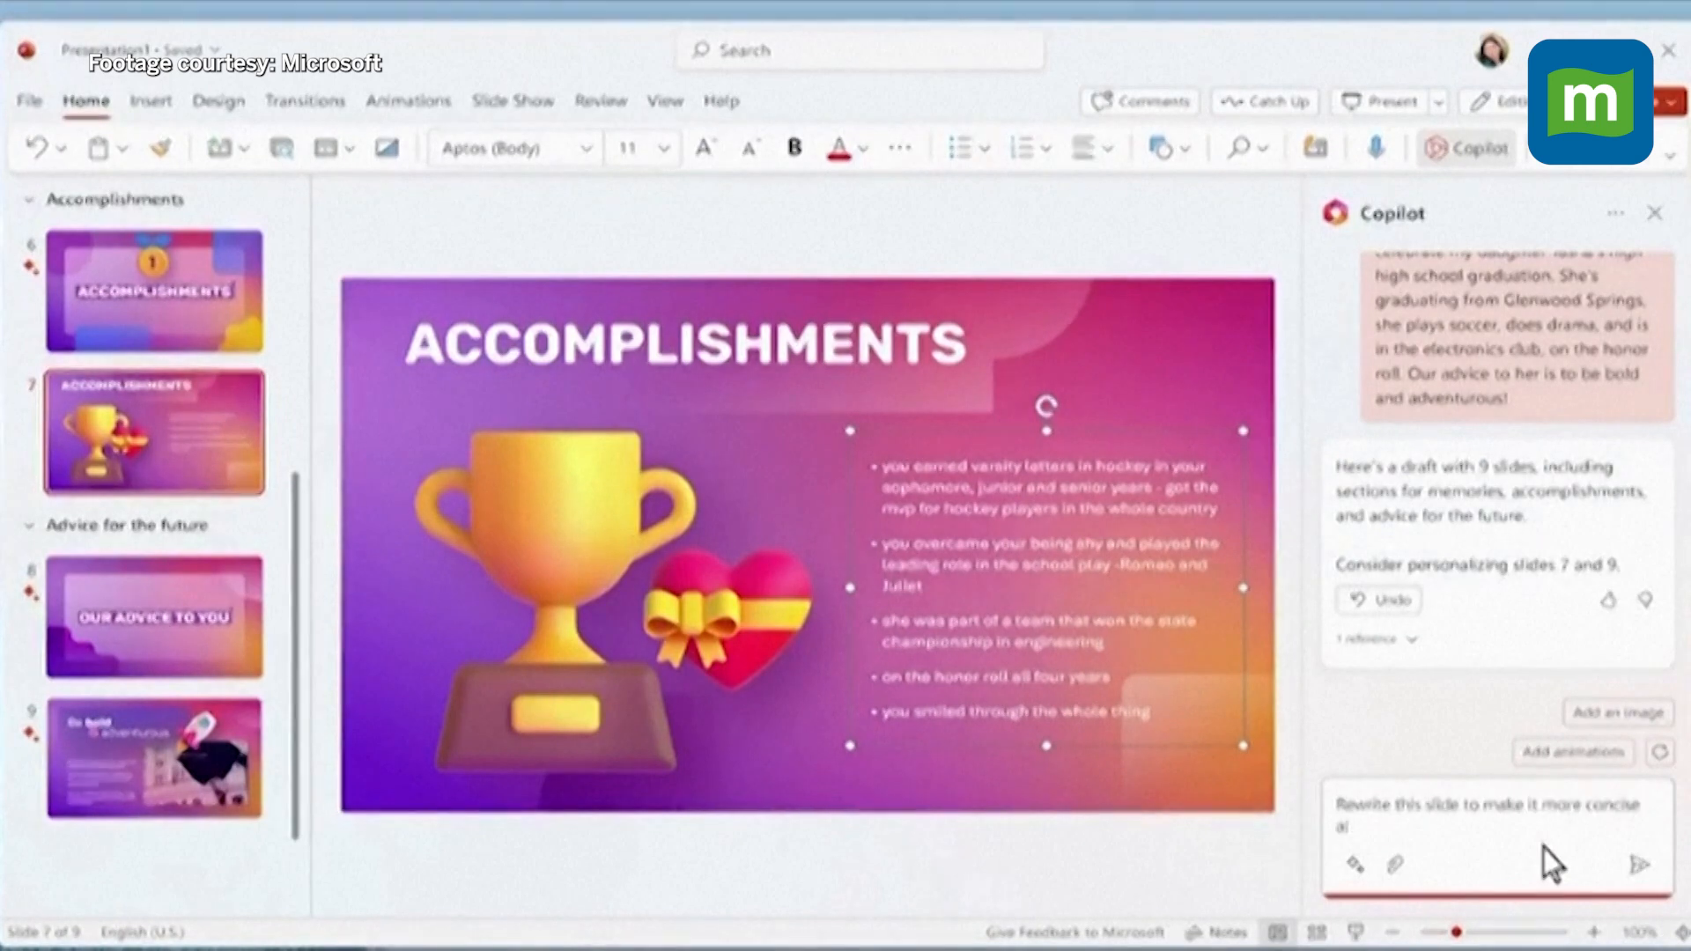
pyautogui.write('and add relevant images')
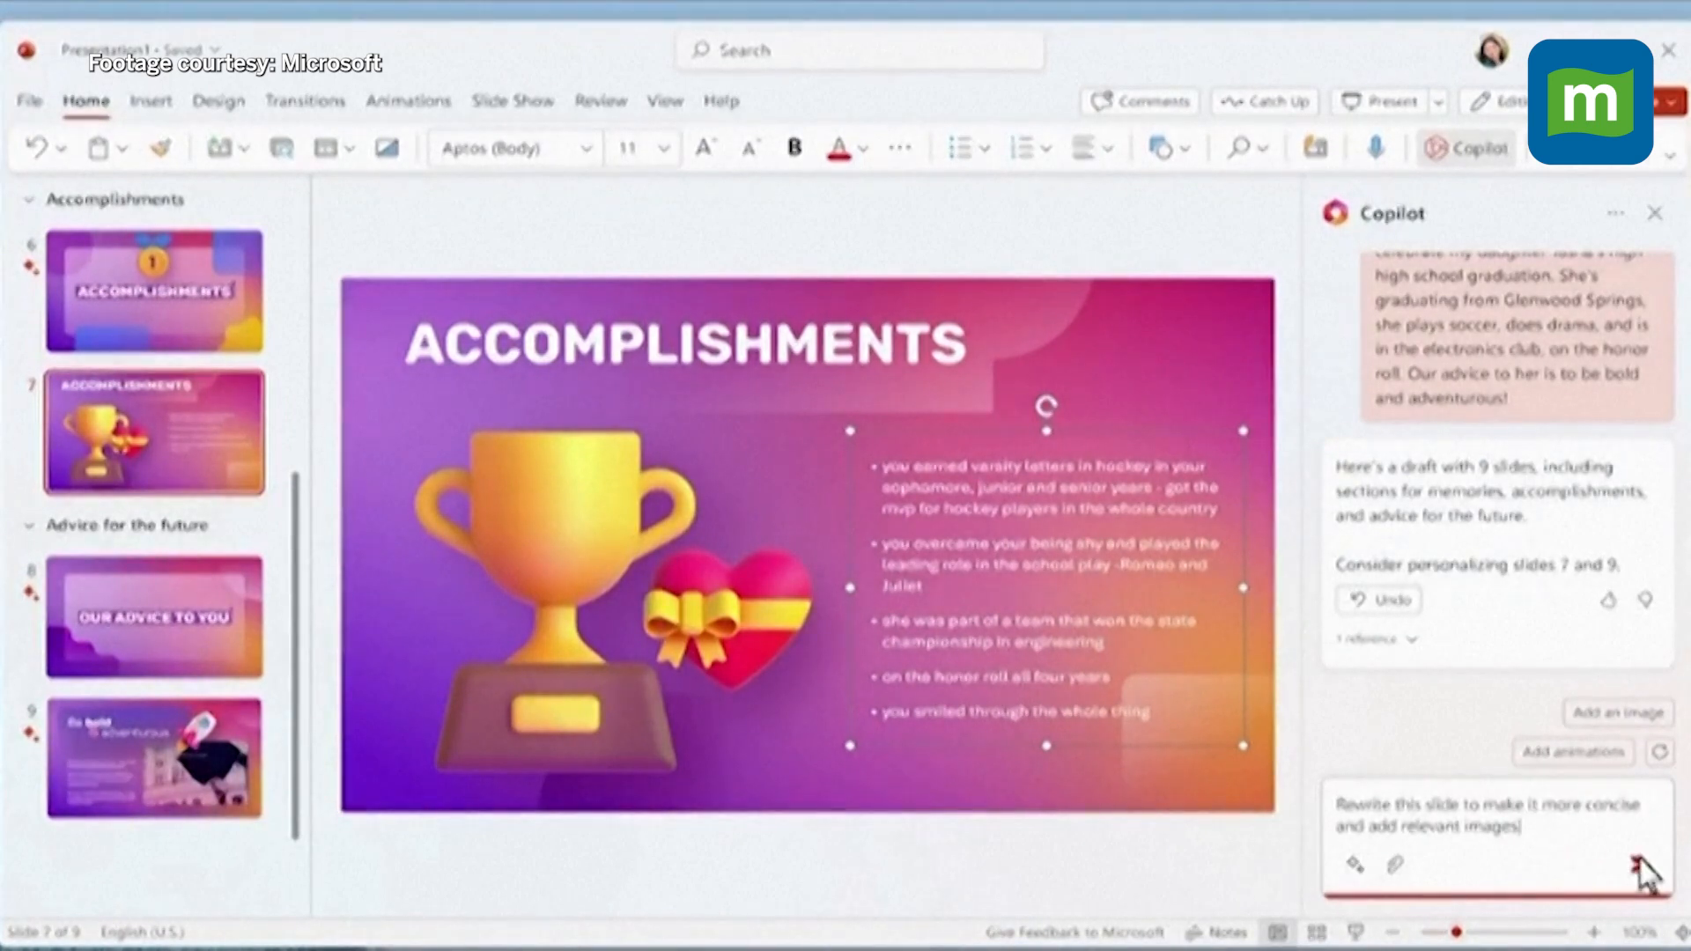
pyautogui.click(1636, 871)
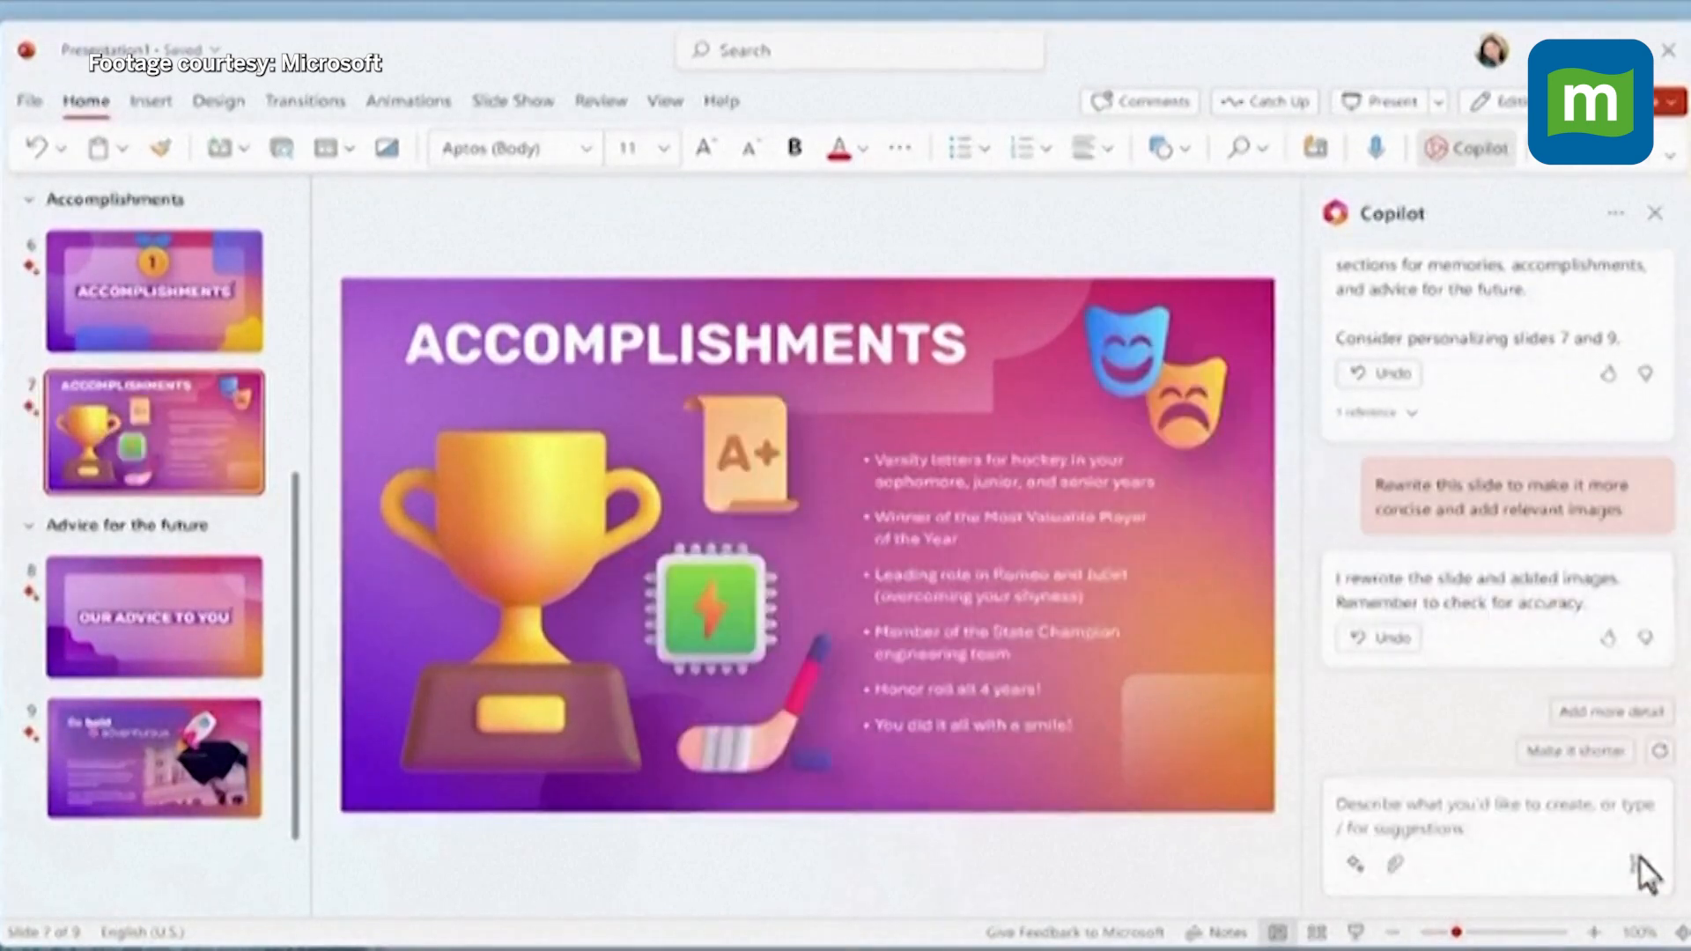
pyautogui.moveTo(577, 801)
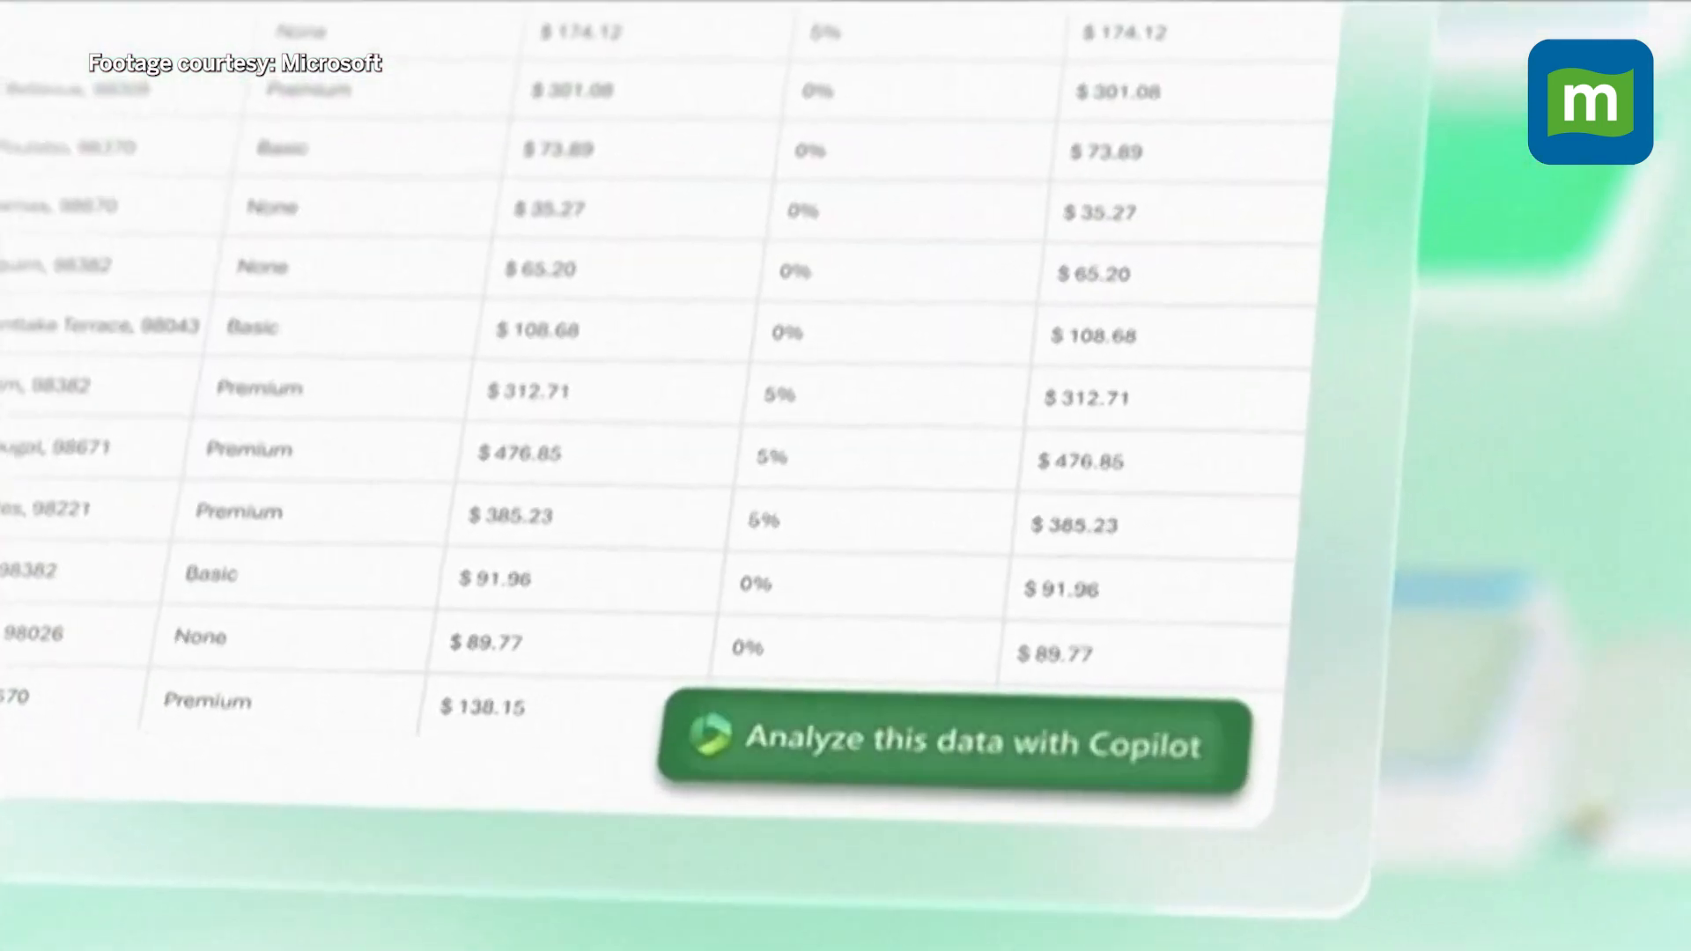
# Start a Copilot analysis of the plans, amounts and discount table
pyautogui.click(951, 744)
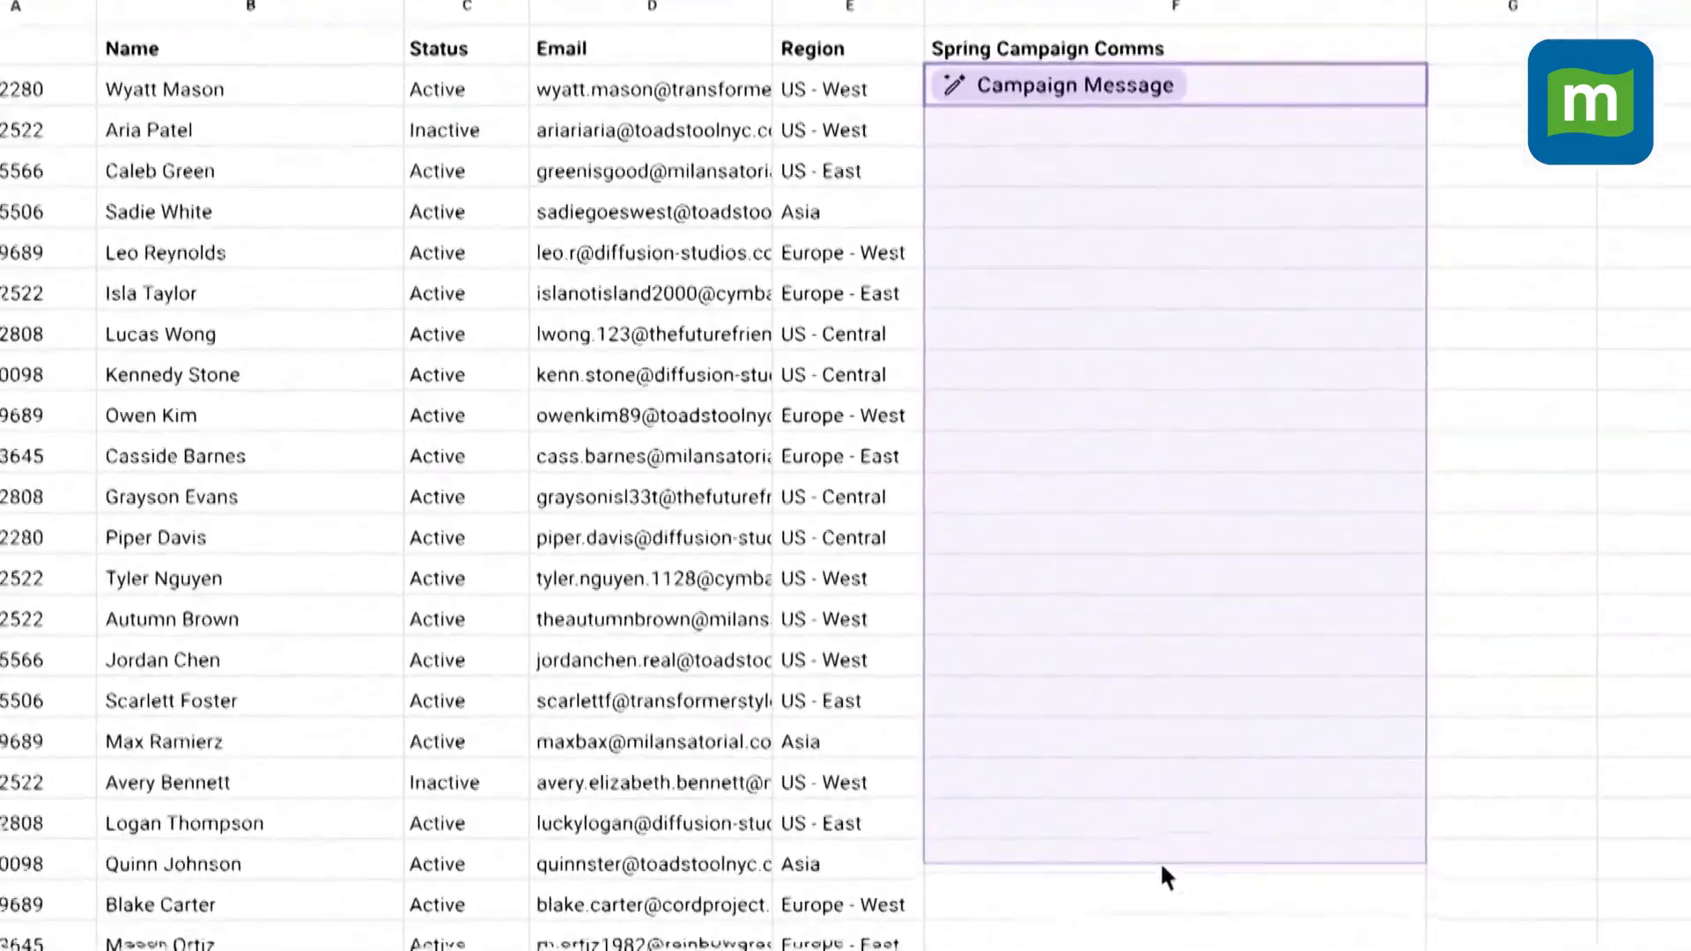
# Generate Campaign Message greetings in the Spring Campaign Comms column and review them
pyautogui.click(1071, 86)
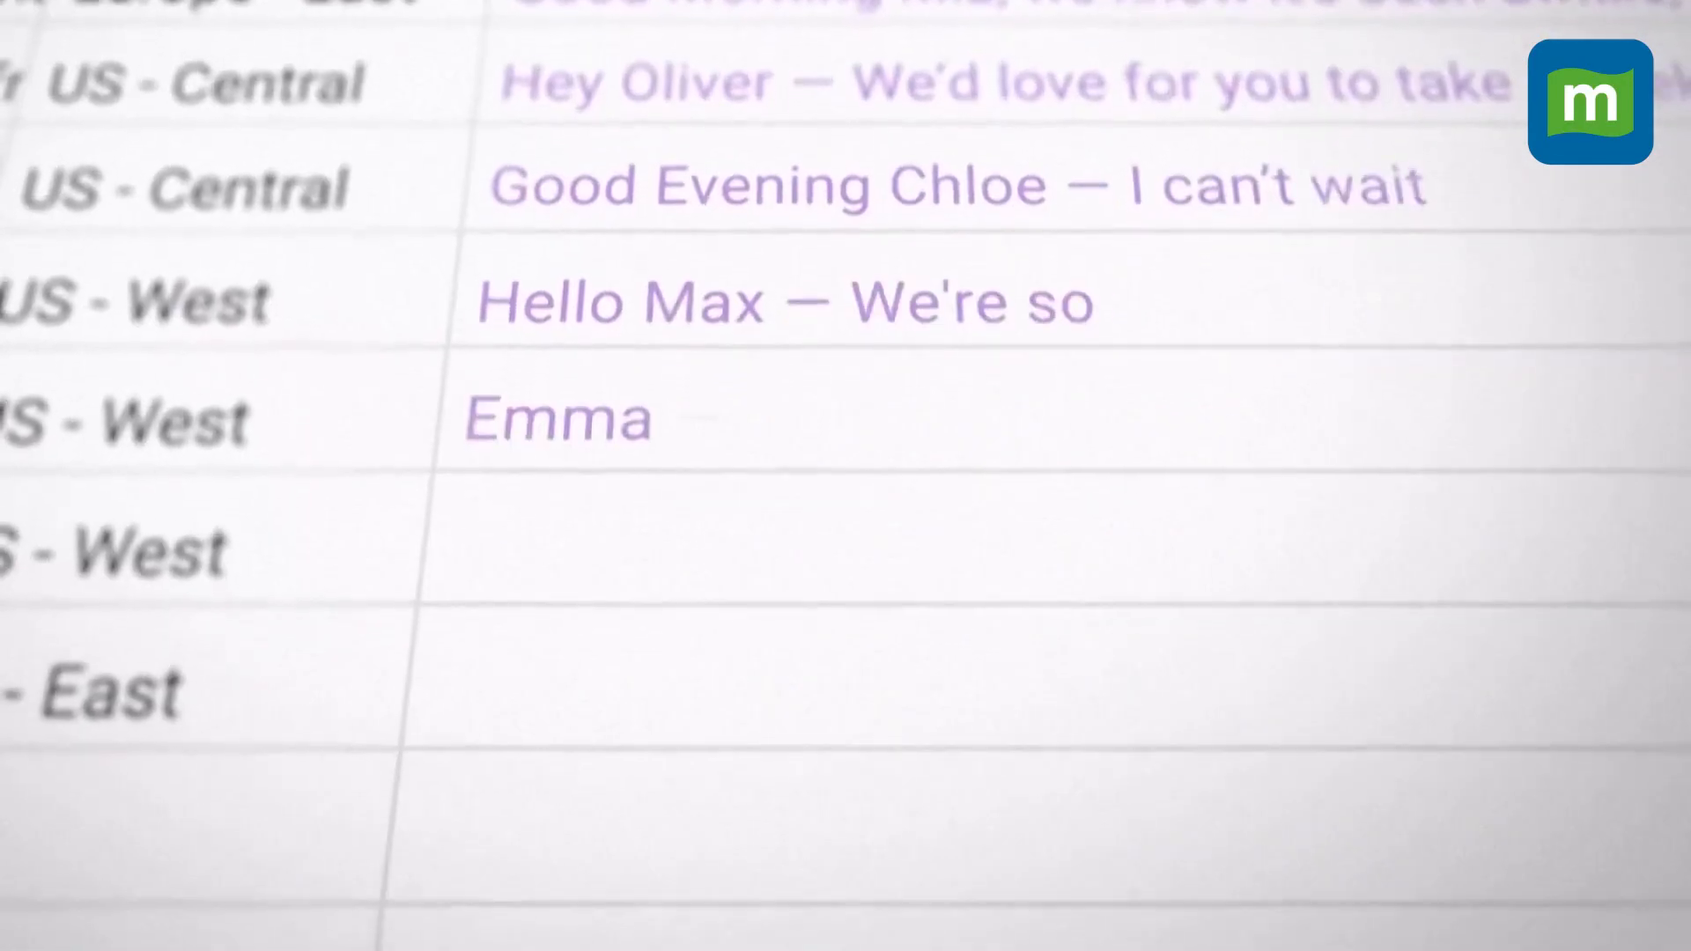
pyautogui.scroll(-3)
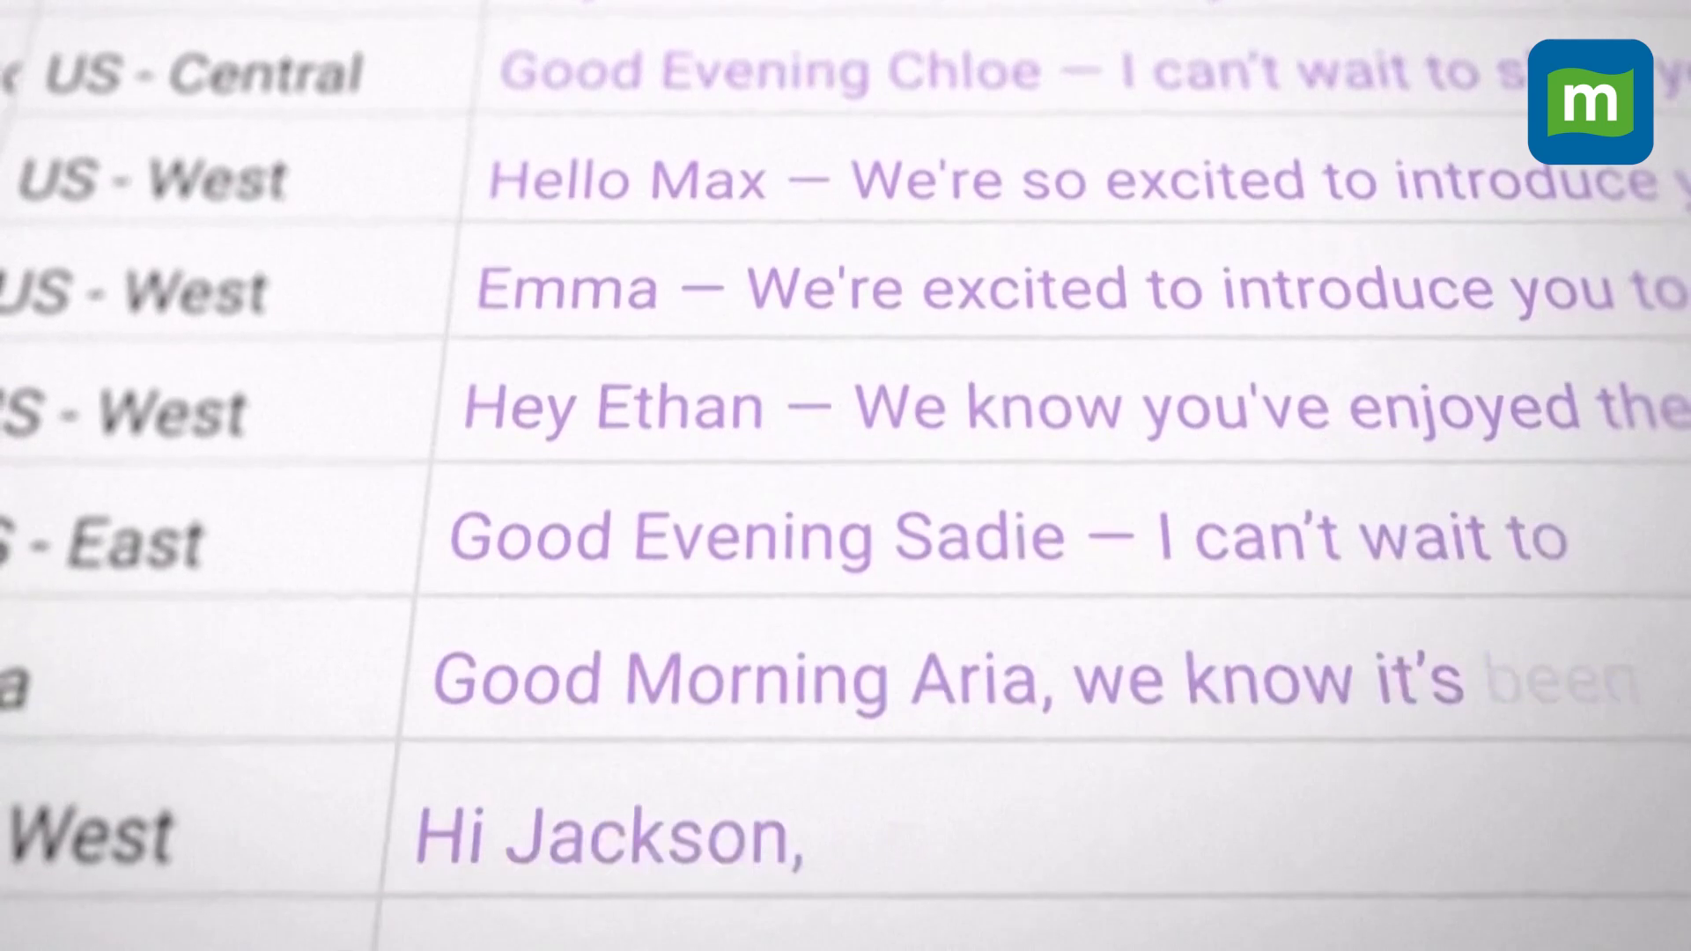
pyautogui.scroll(-3)
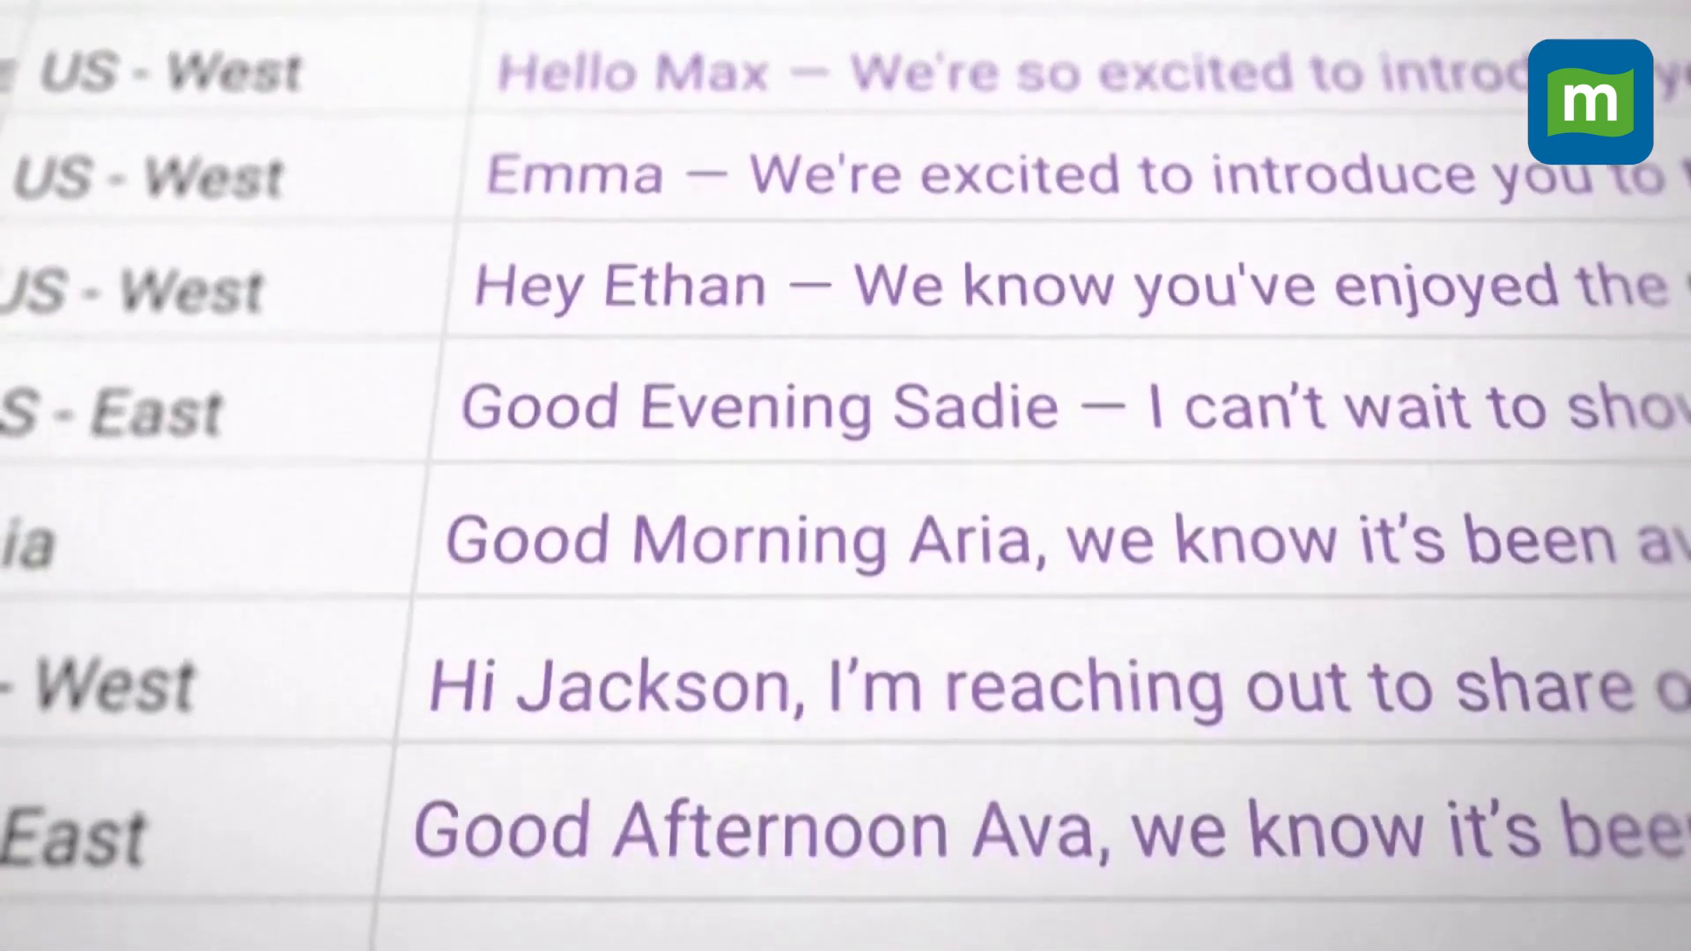
pyautogui.scroll(-3)
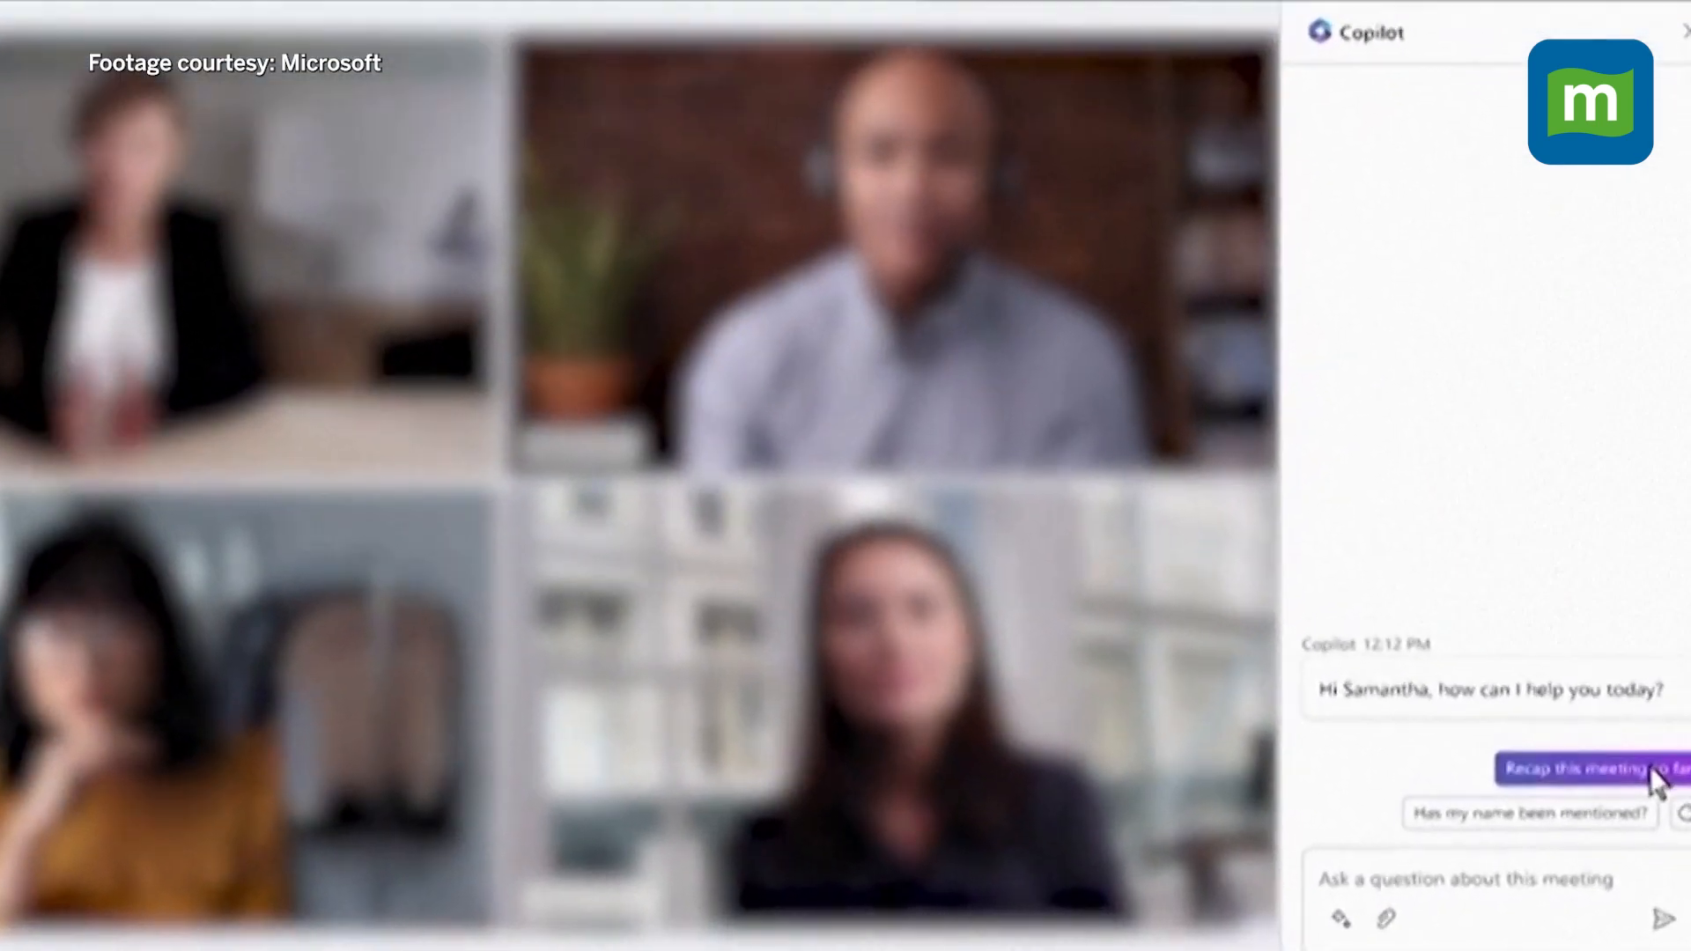
# Choose the 'Recap this meeting' suggestion in the Copilot pane
pyautogui.click(1606, 768)
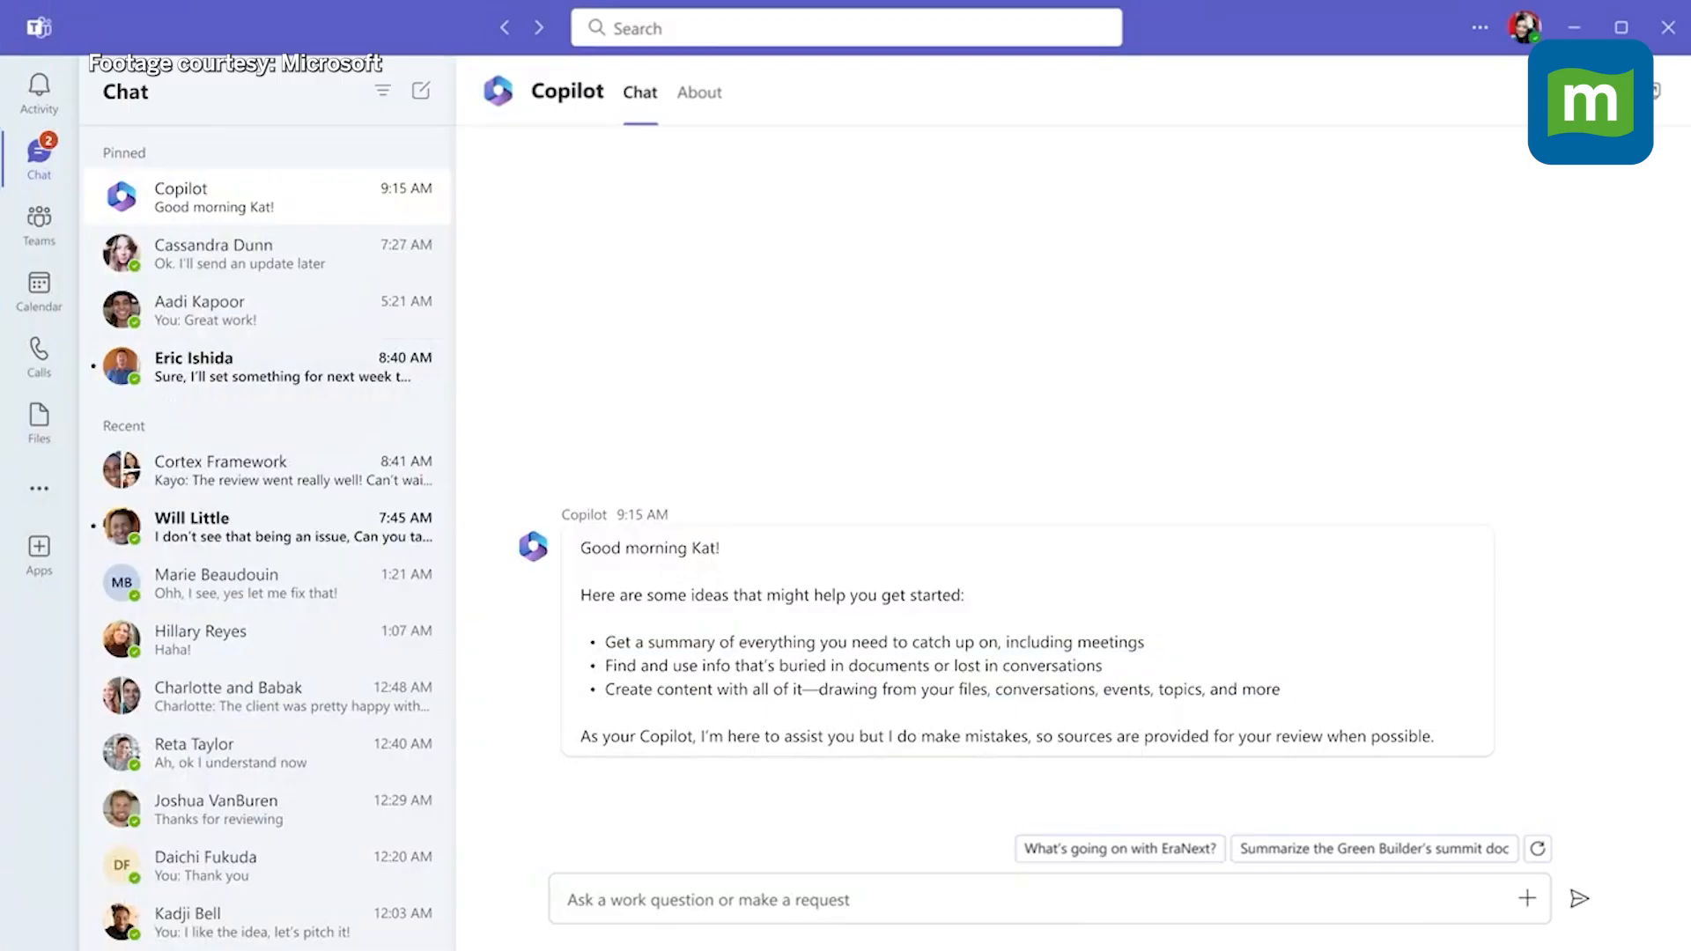
# Type 'Did anything happen yesterday with Fabrikam?' into the Copilot chat box
pyautogui.write('Did anything happen yesterda')
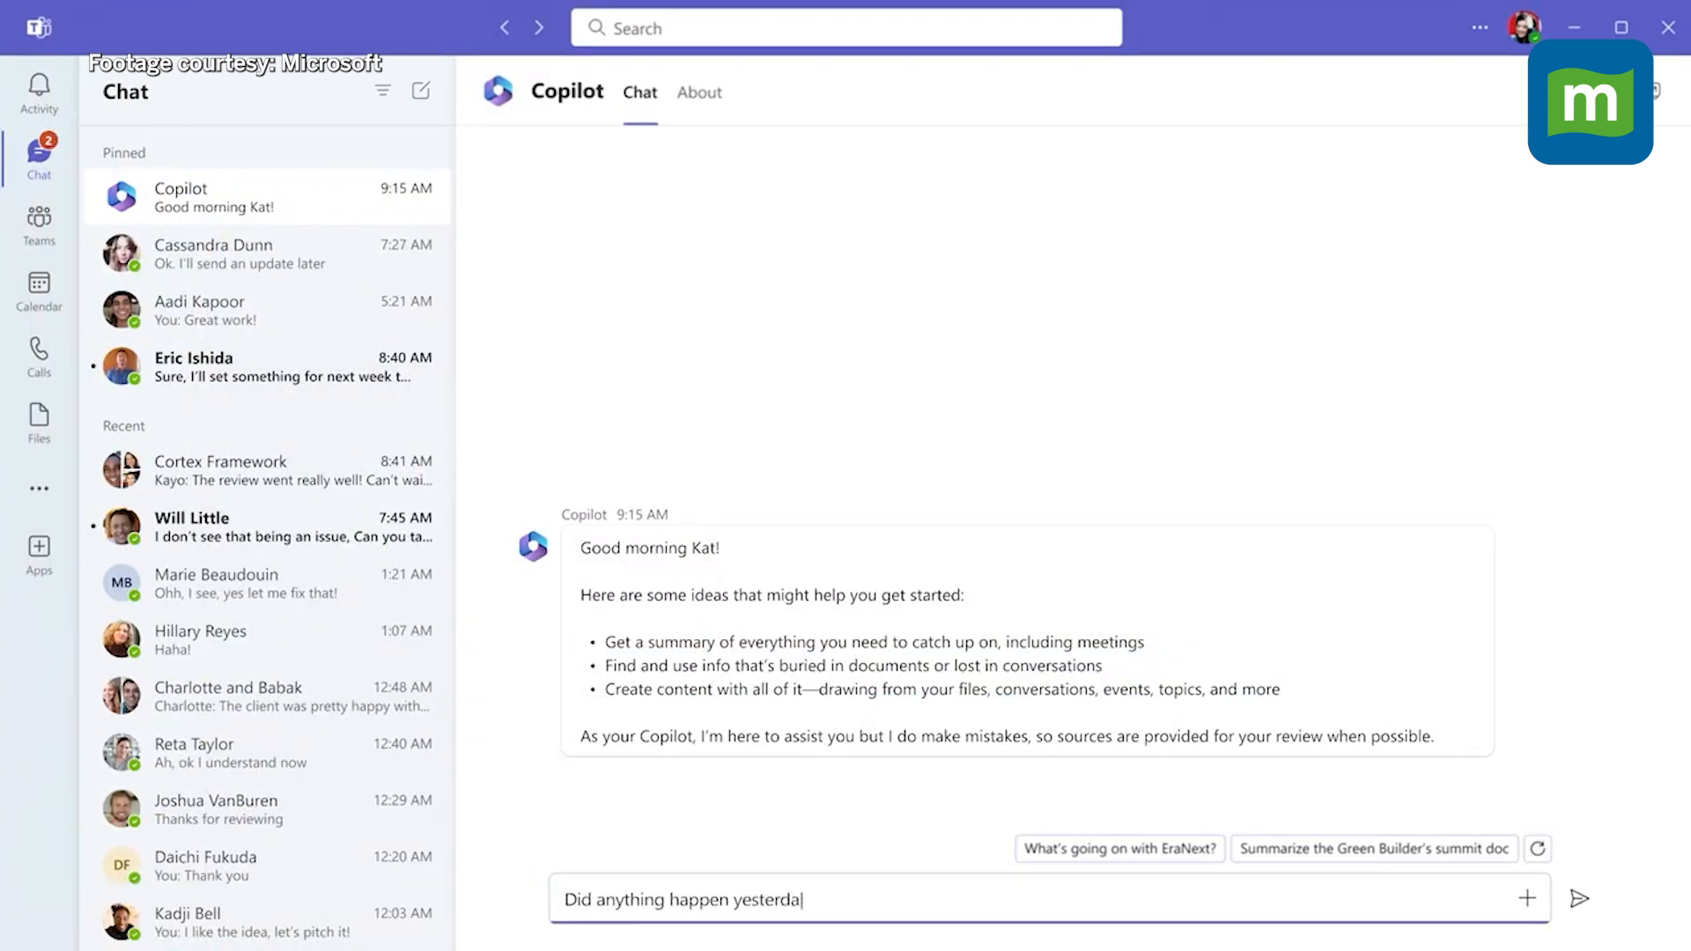
pyautogui.write('with Fabrikam?')
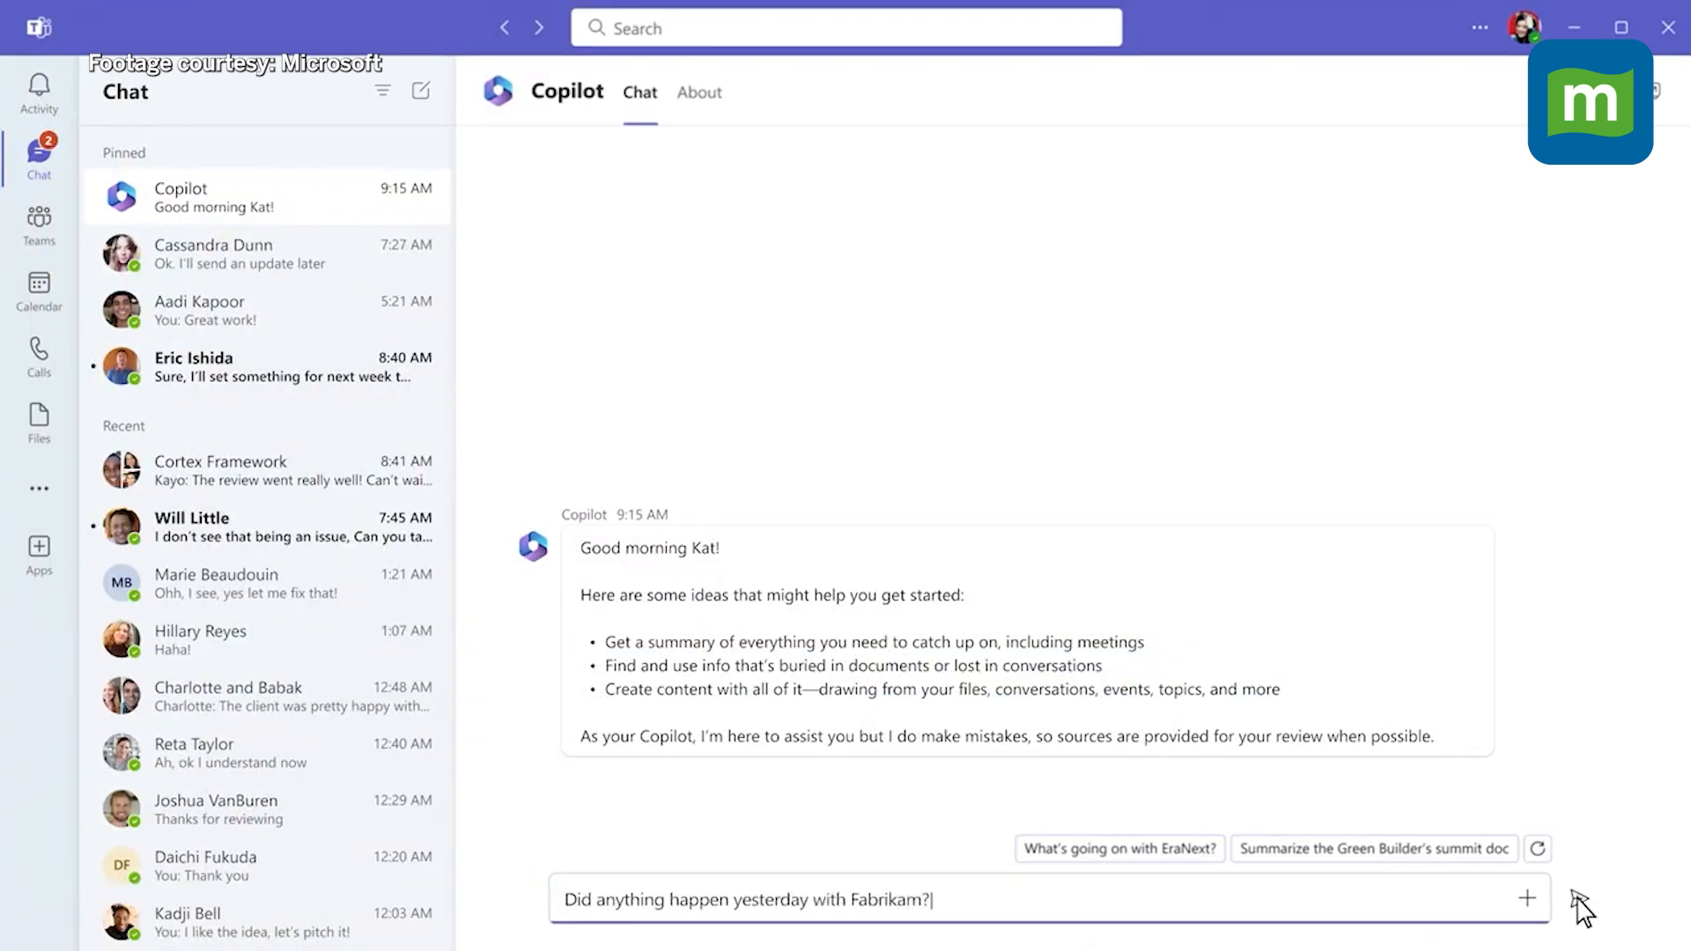